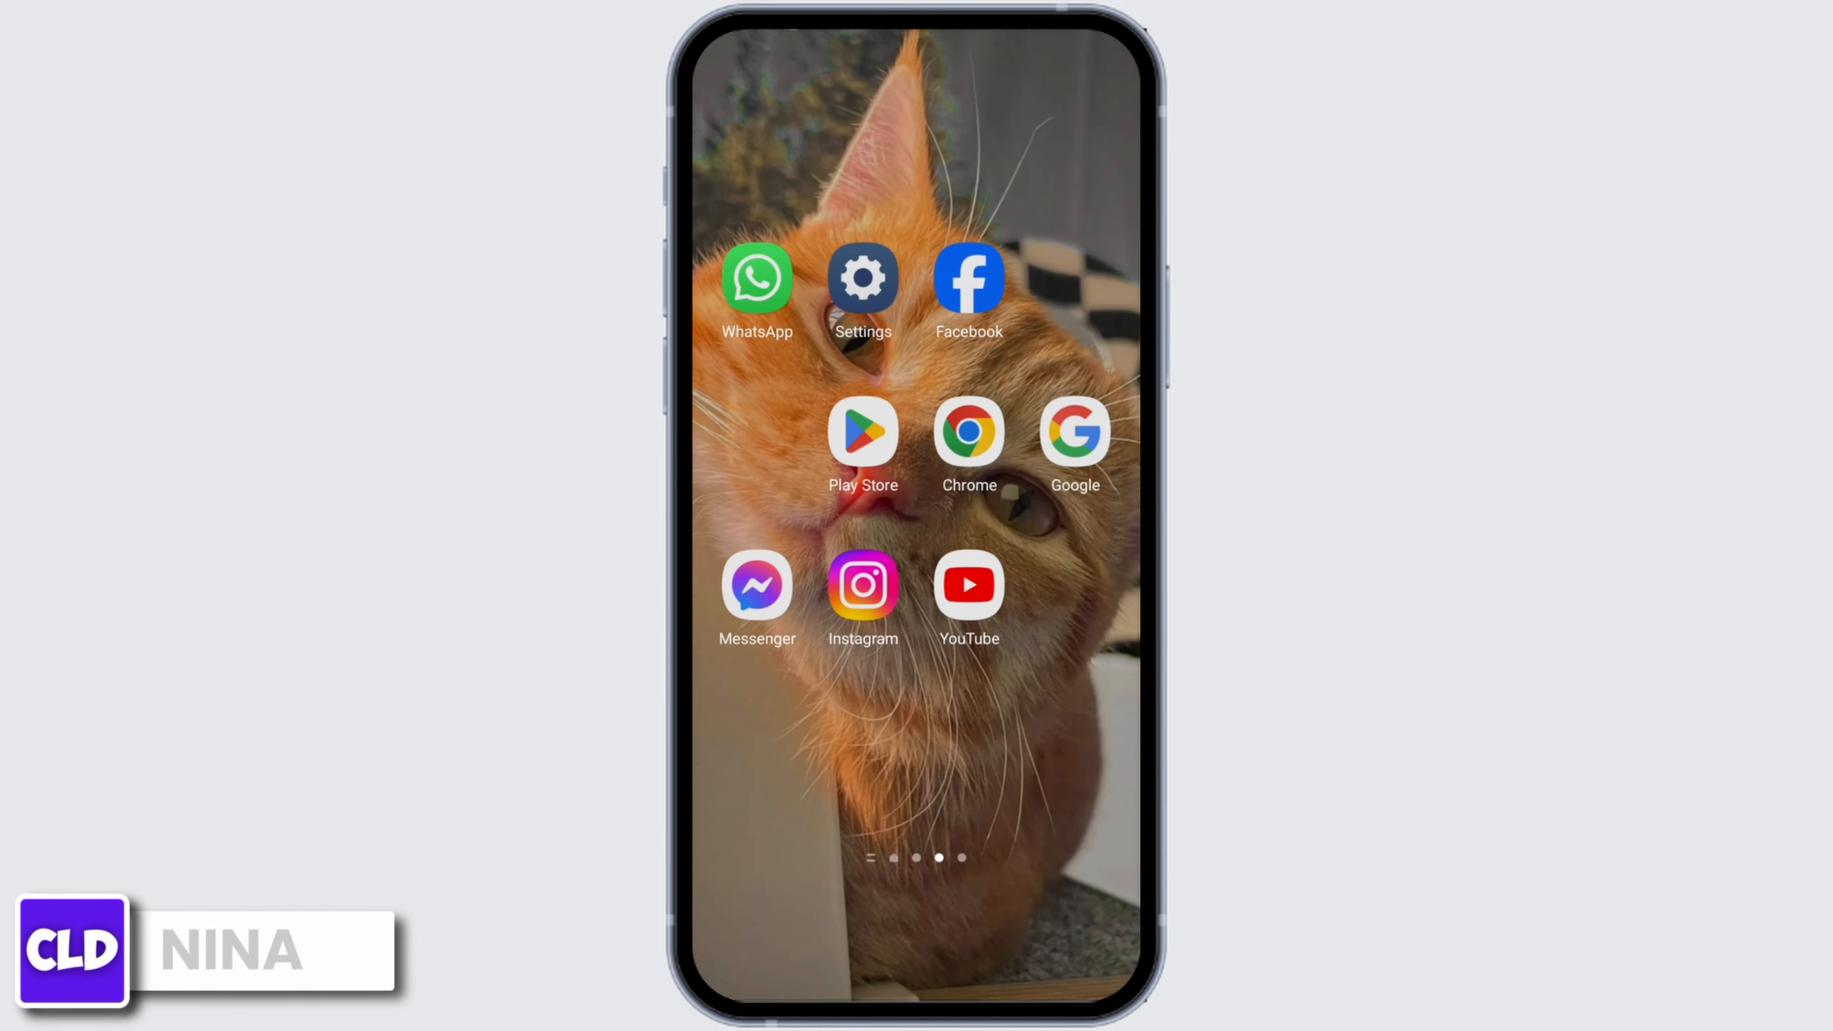
Reach WhatsApp's App info page through Settings > Apps by searching its name.
left_click(861, 278)
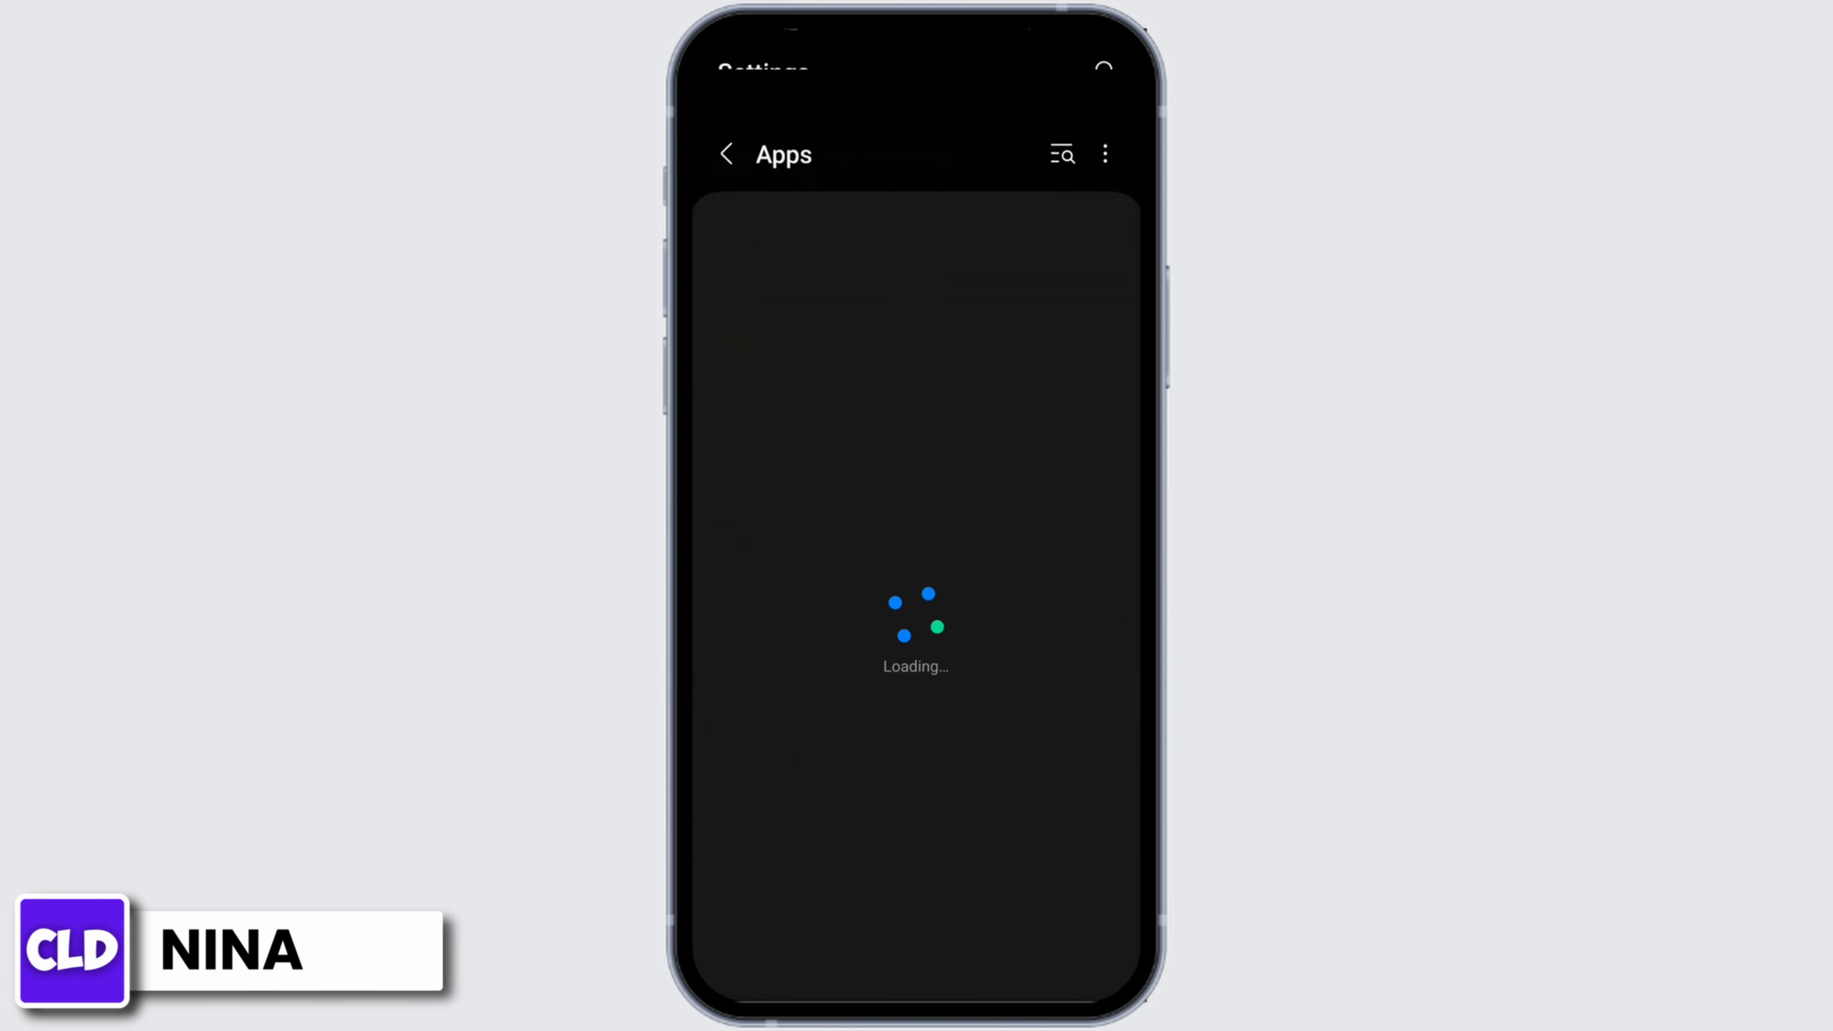
type("h")
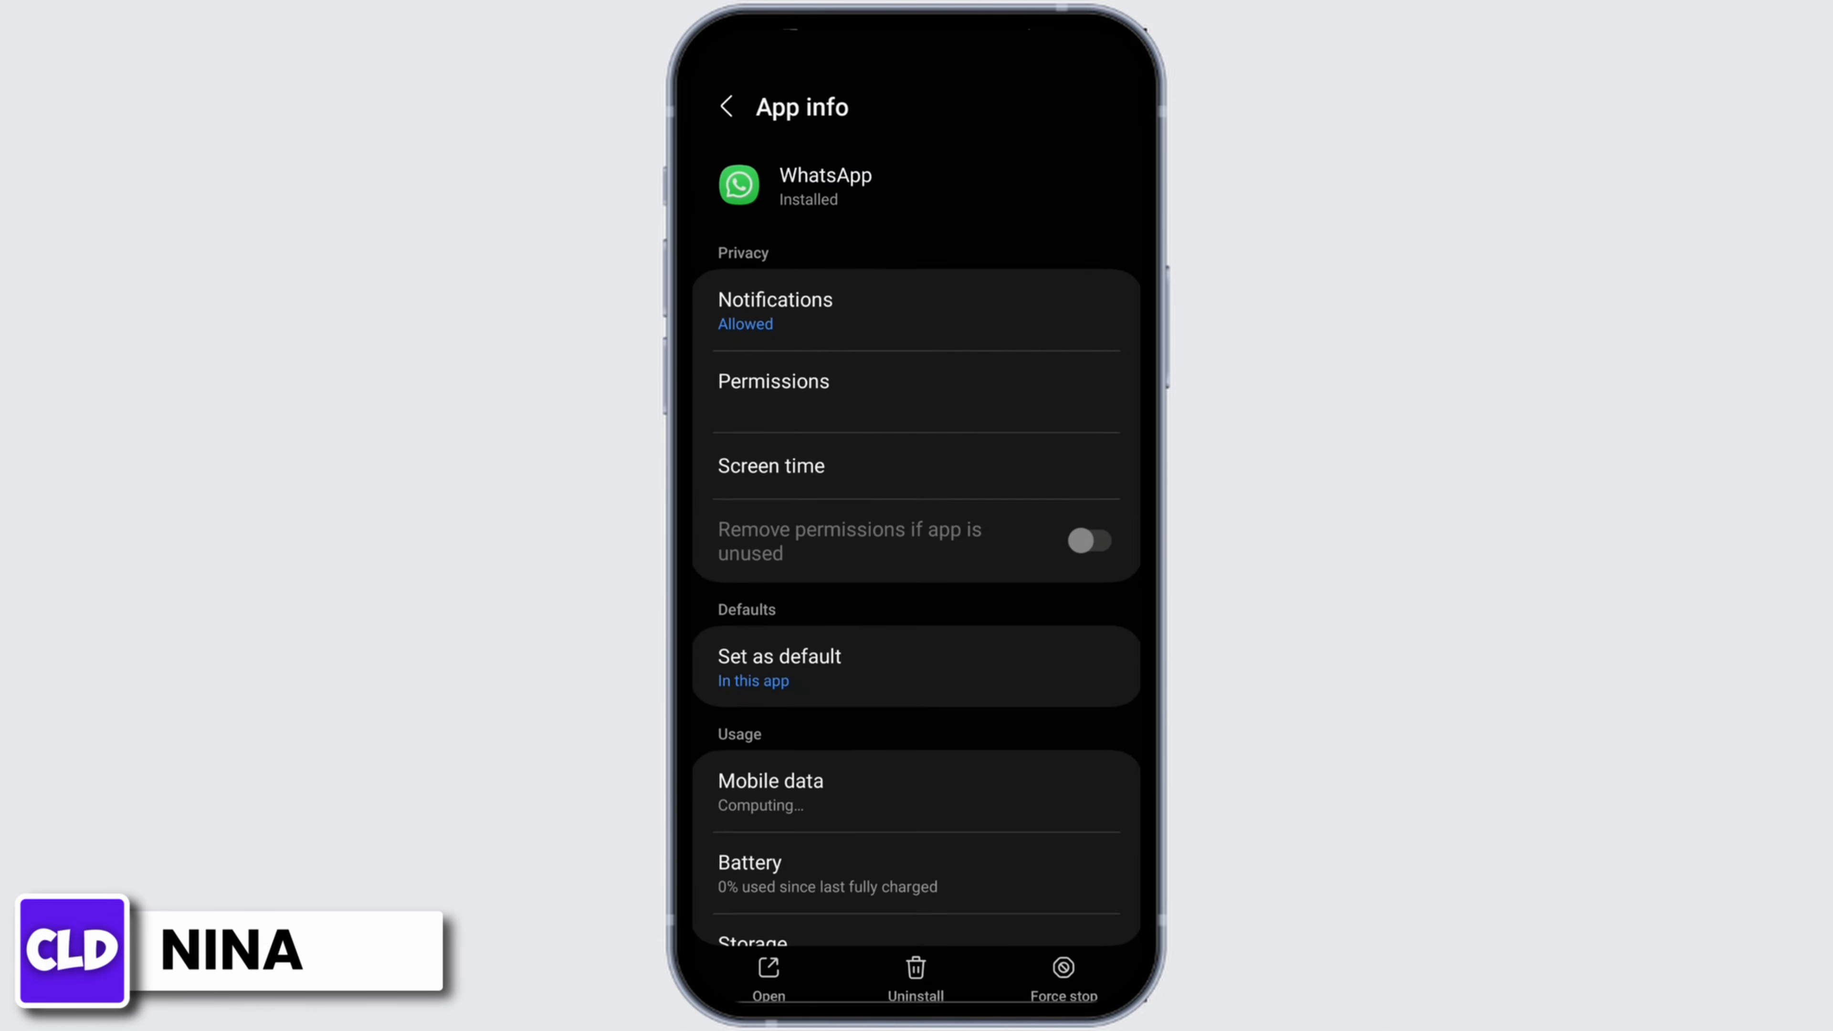
Clear all of WhatsApp's stored data from Storage and confirm Delete.
scroll("up", 3)
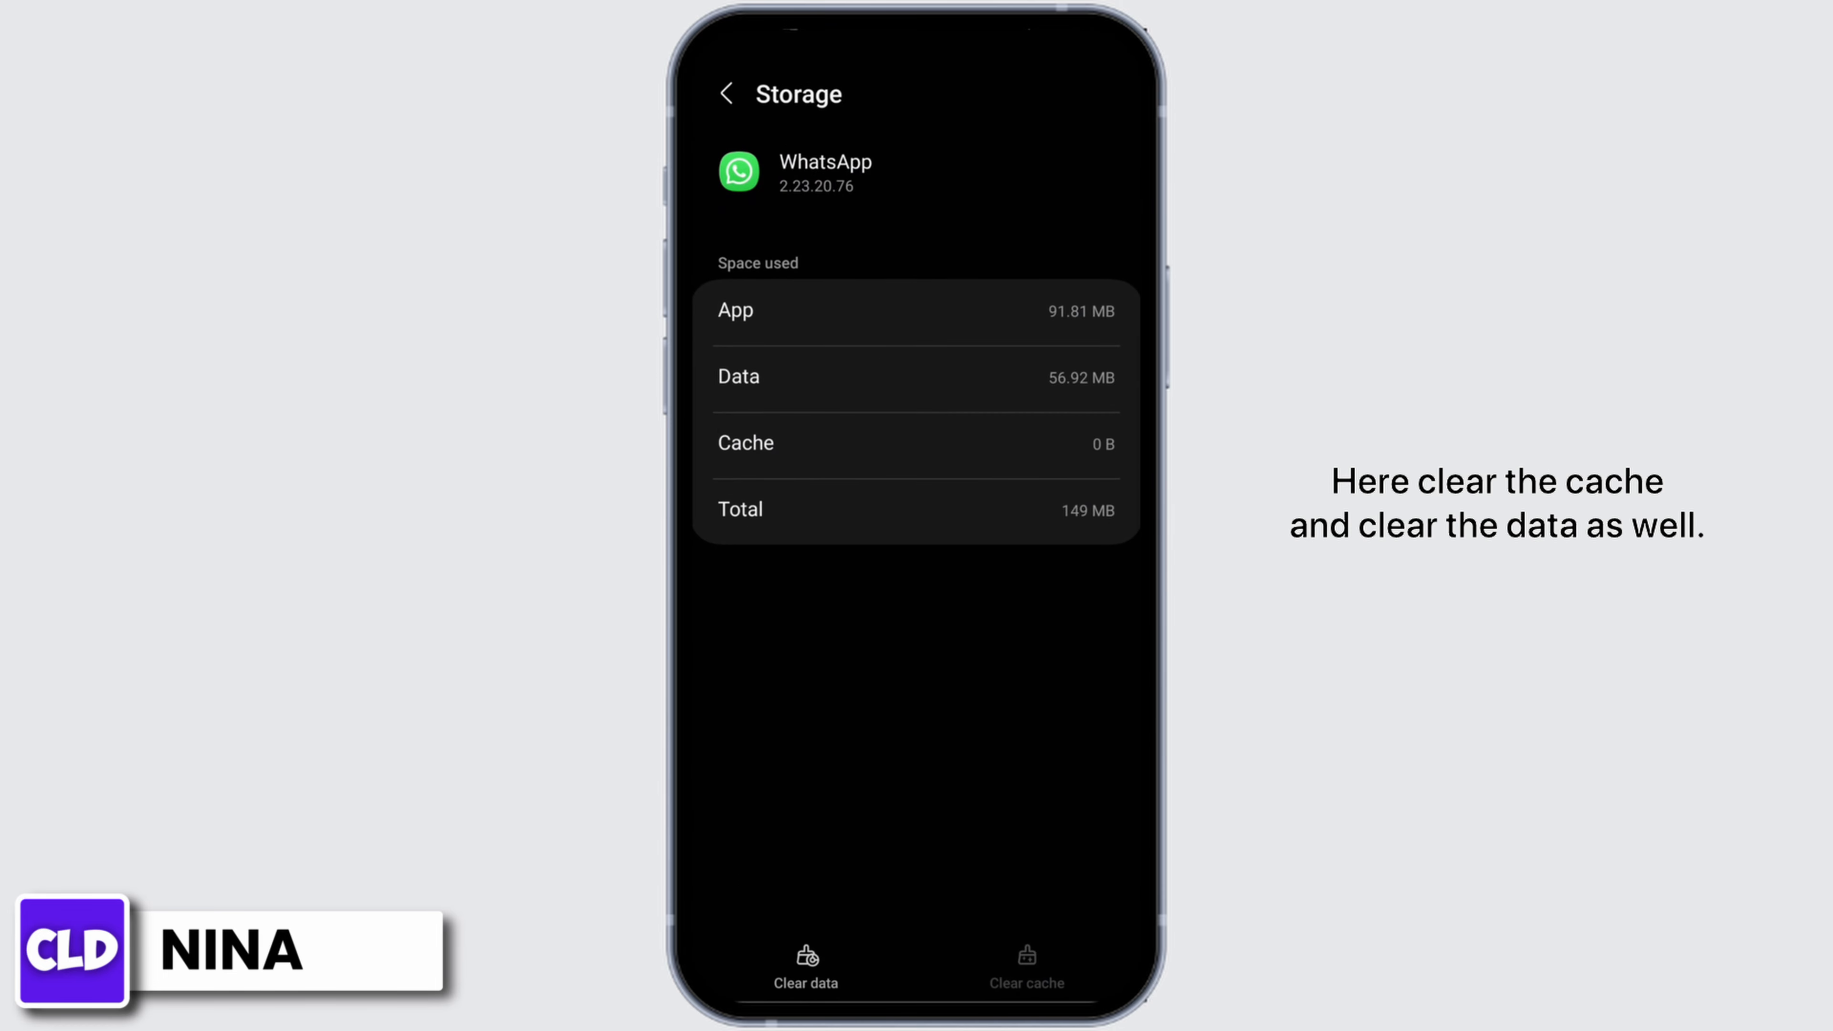
left_click(804, 965)
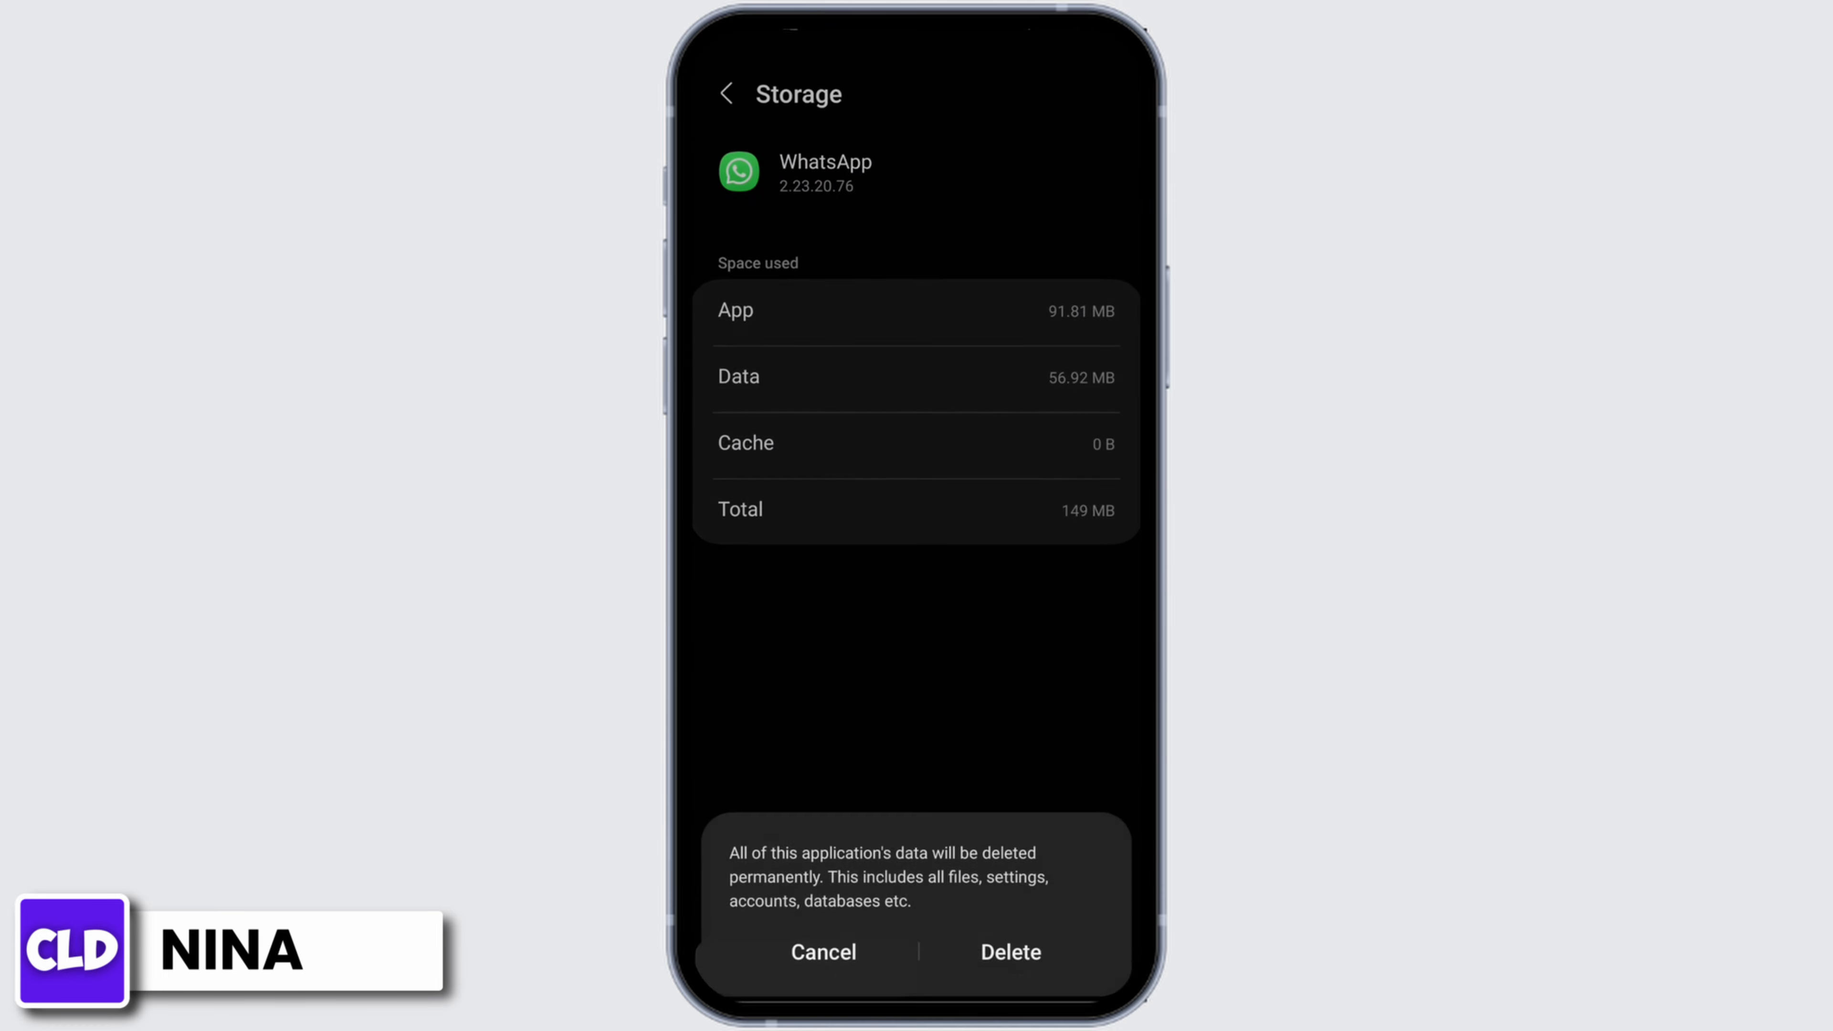
left_click(823, 952)
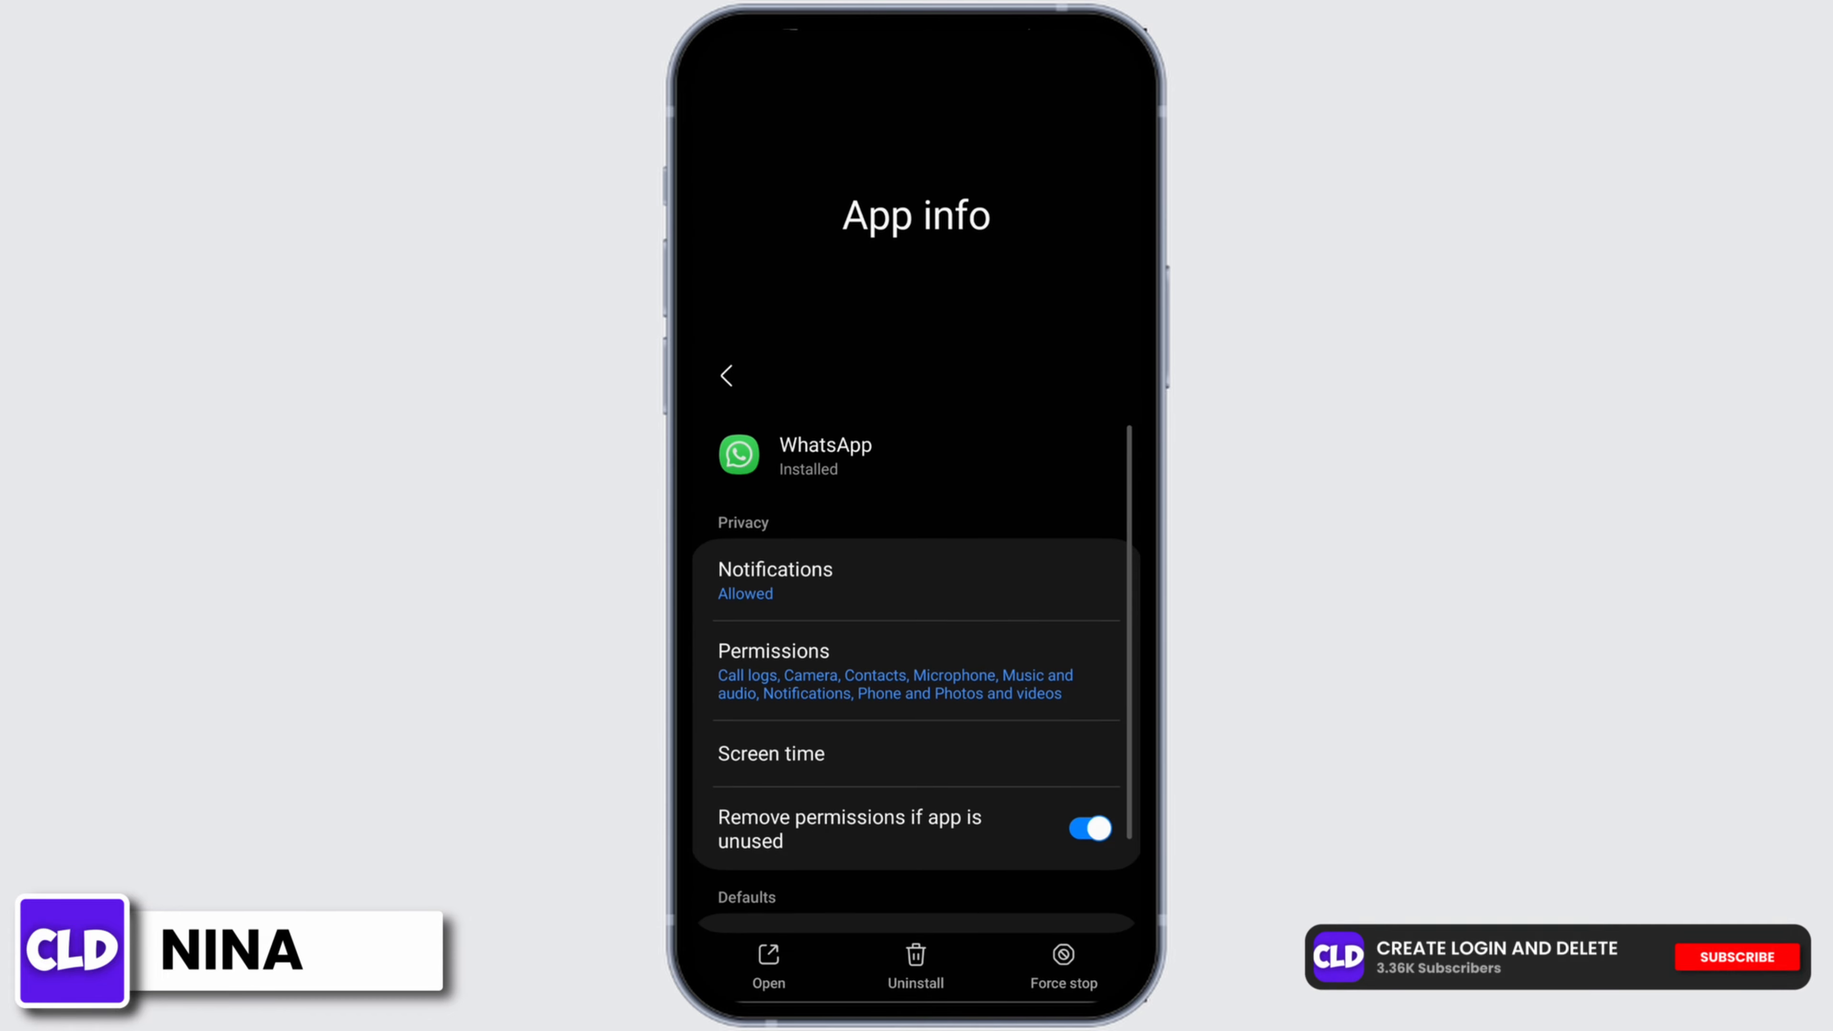
Force stop WhatsApp, confirm with OK, and return to the home screen.
scroll("up", 3)
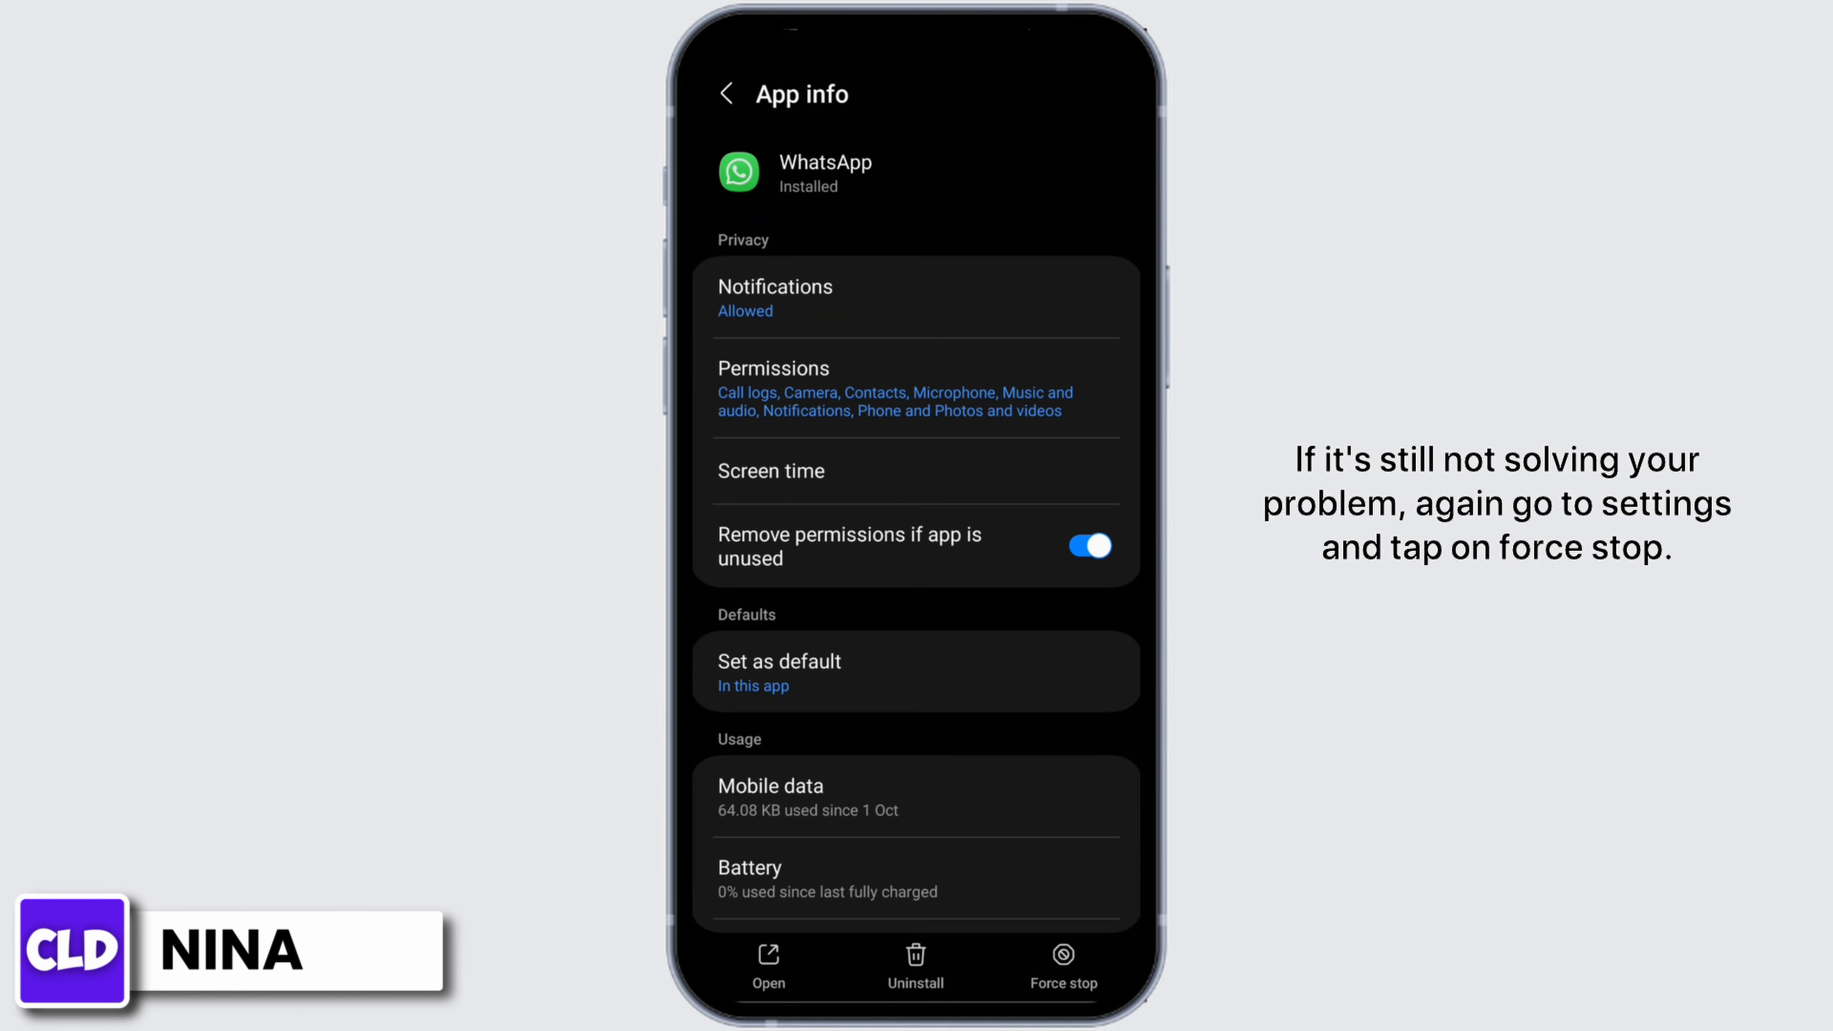
left_click(1062, 959)
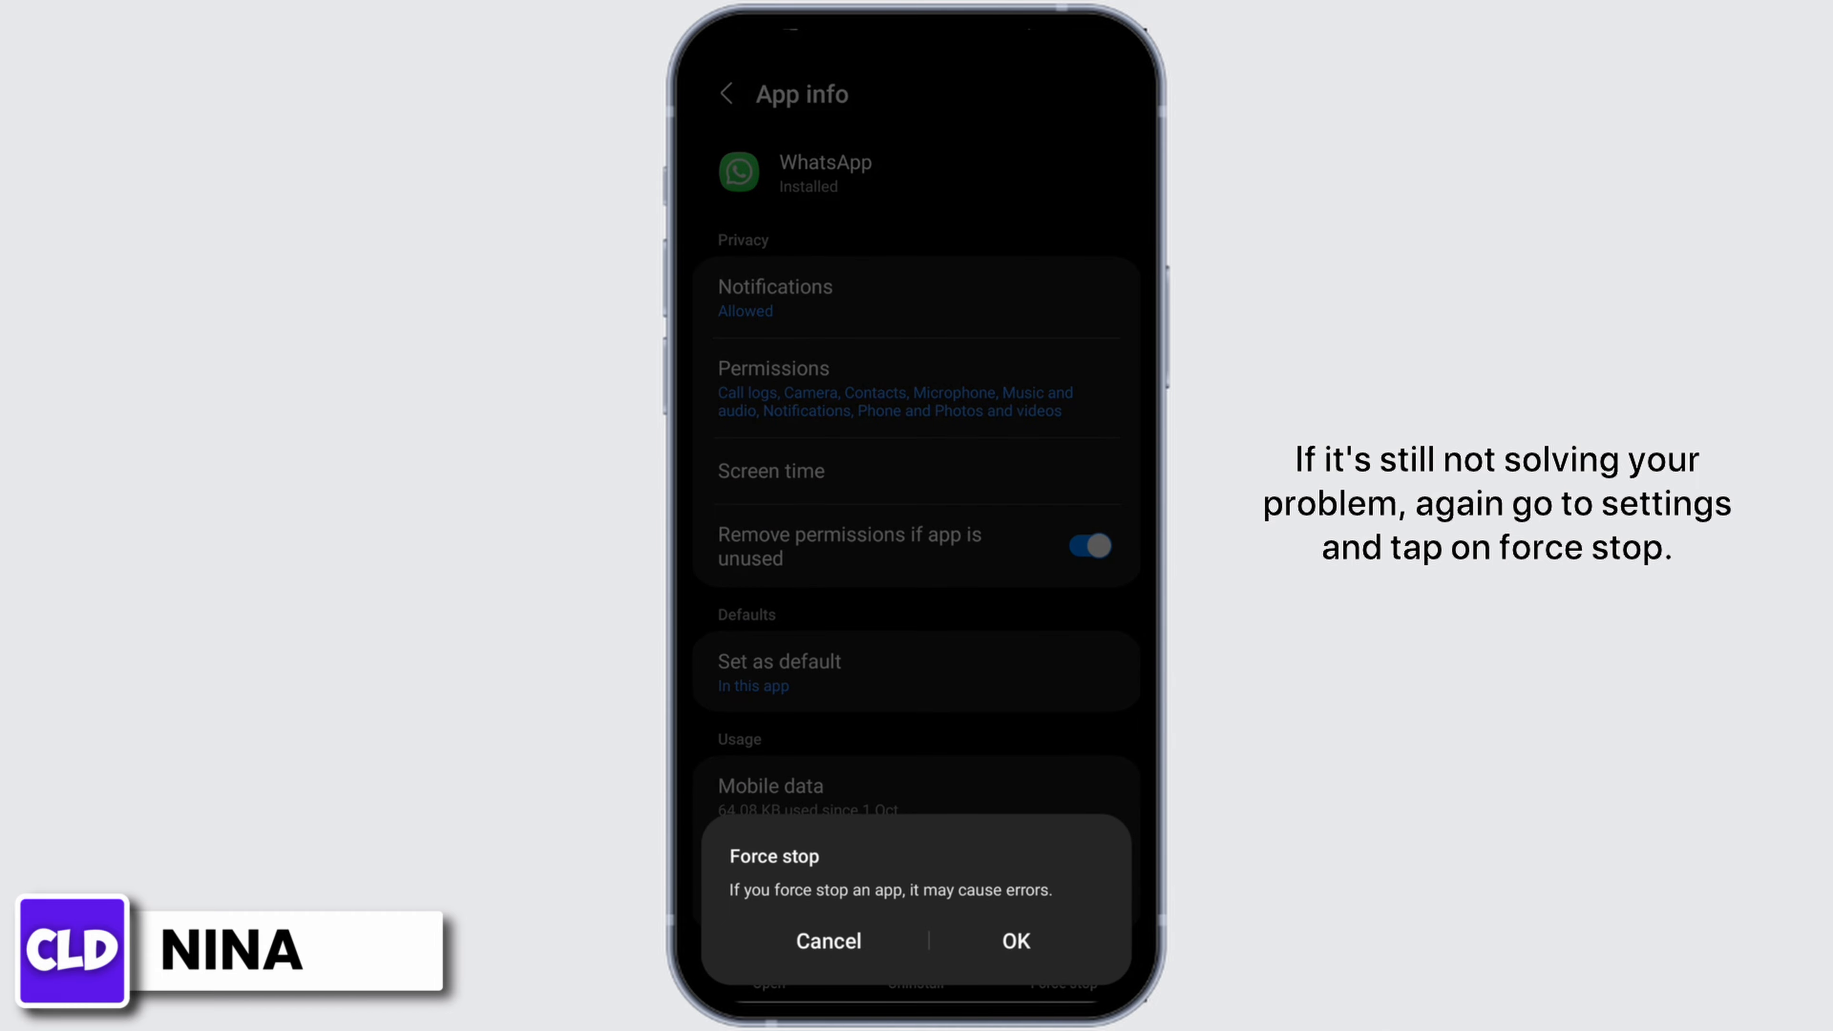
left_click(1013, 941)
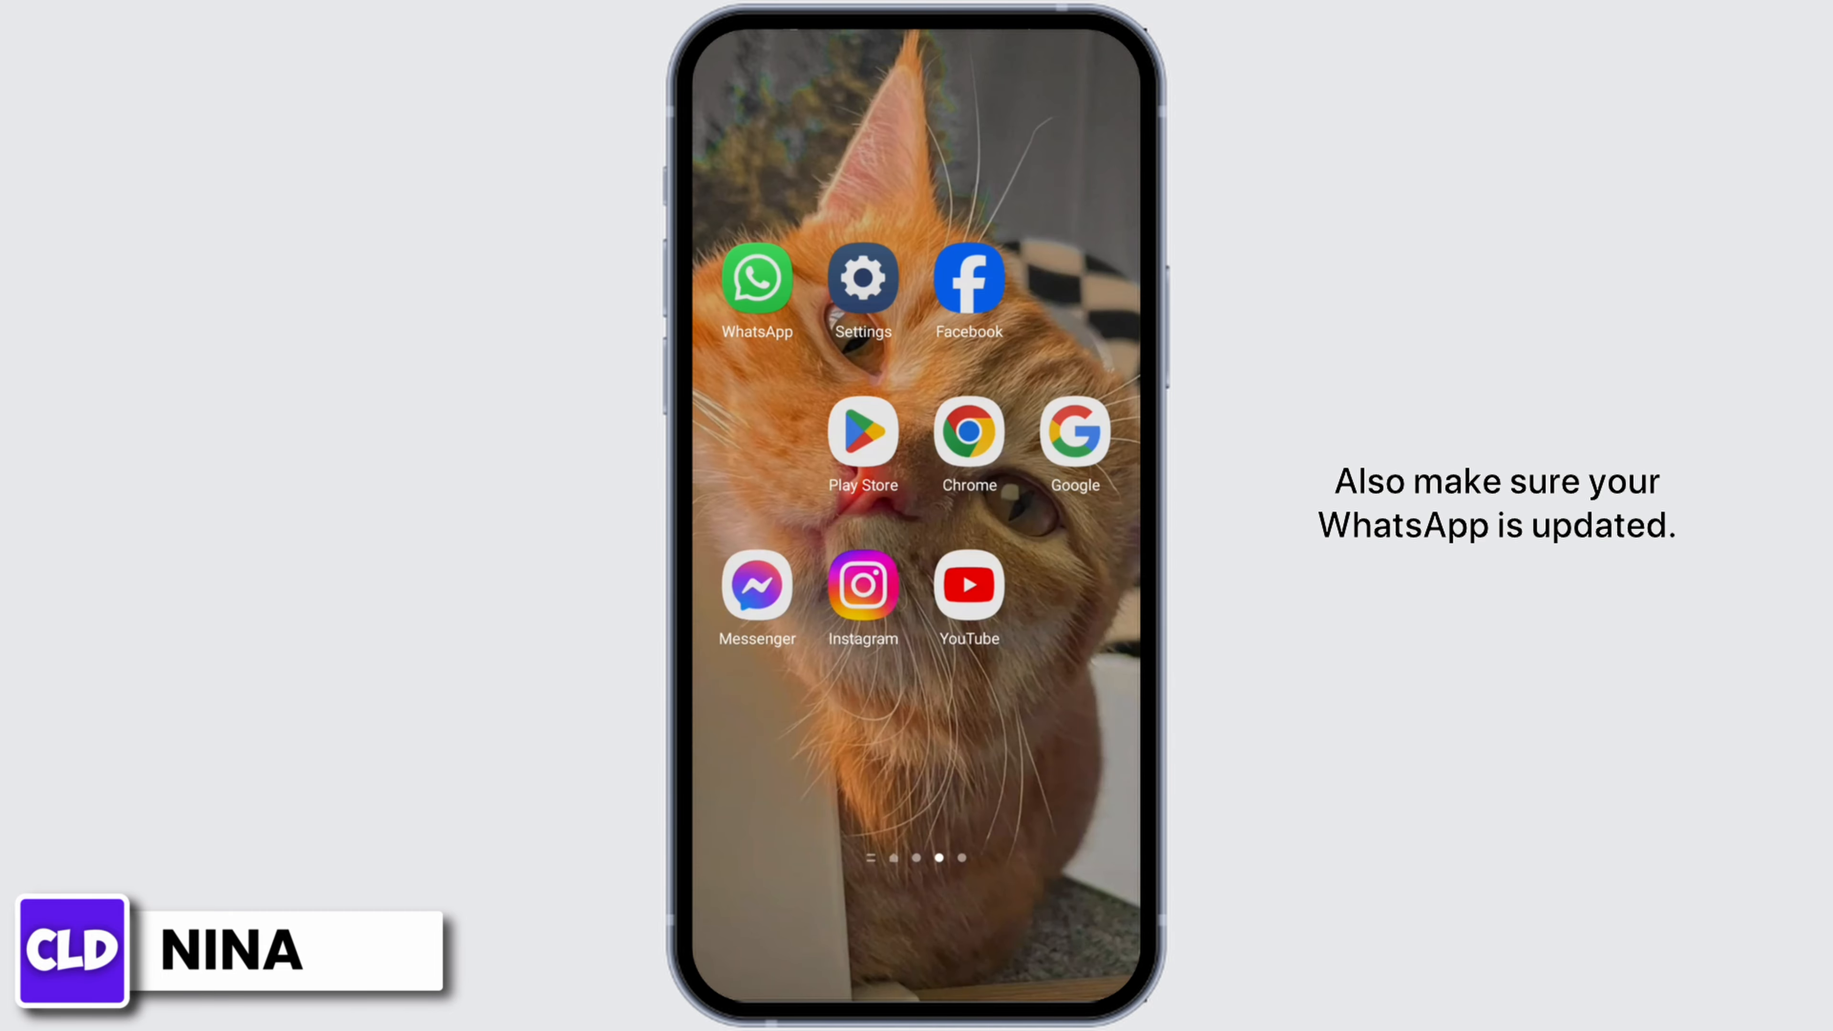
Search Play Store for 'wha' and pick the 'whatsapp' suggestion showing WhatsApp Messenger.
left_click(861, 435)
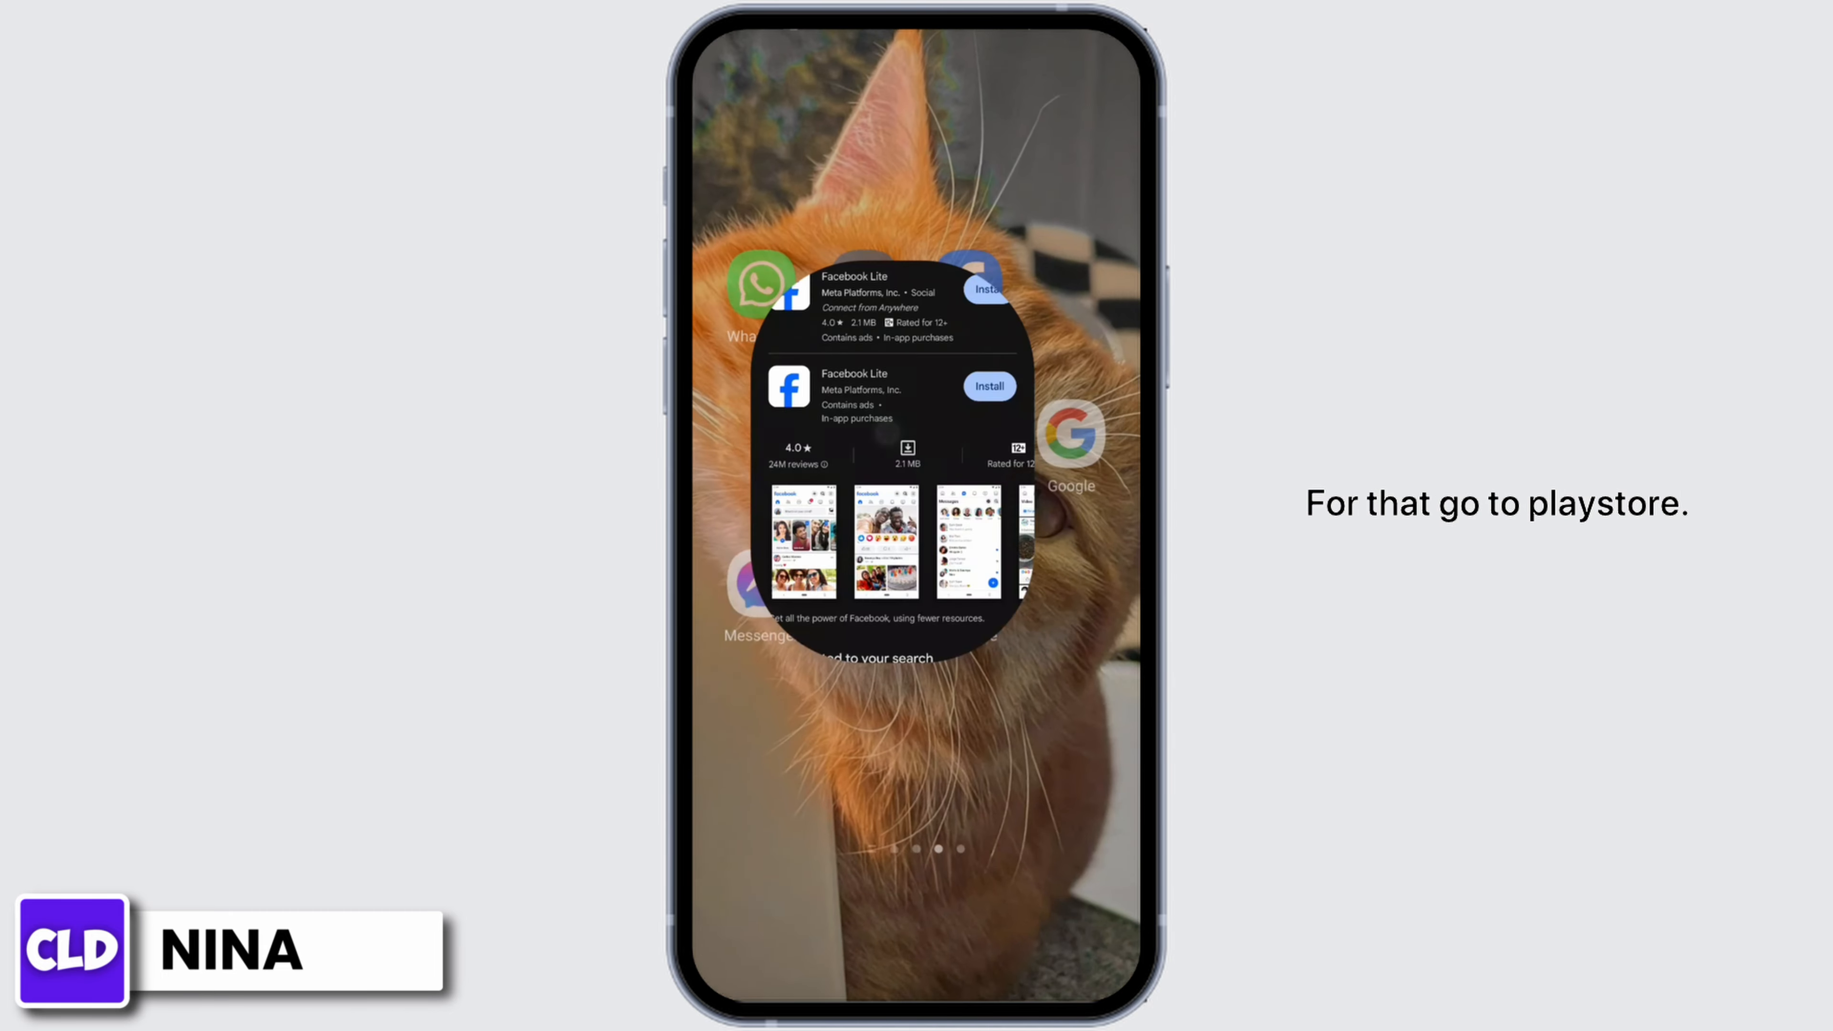
left_click(912, 69)
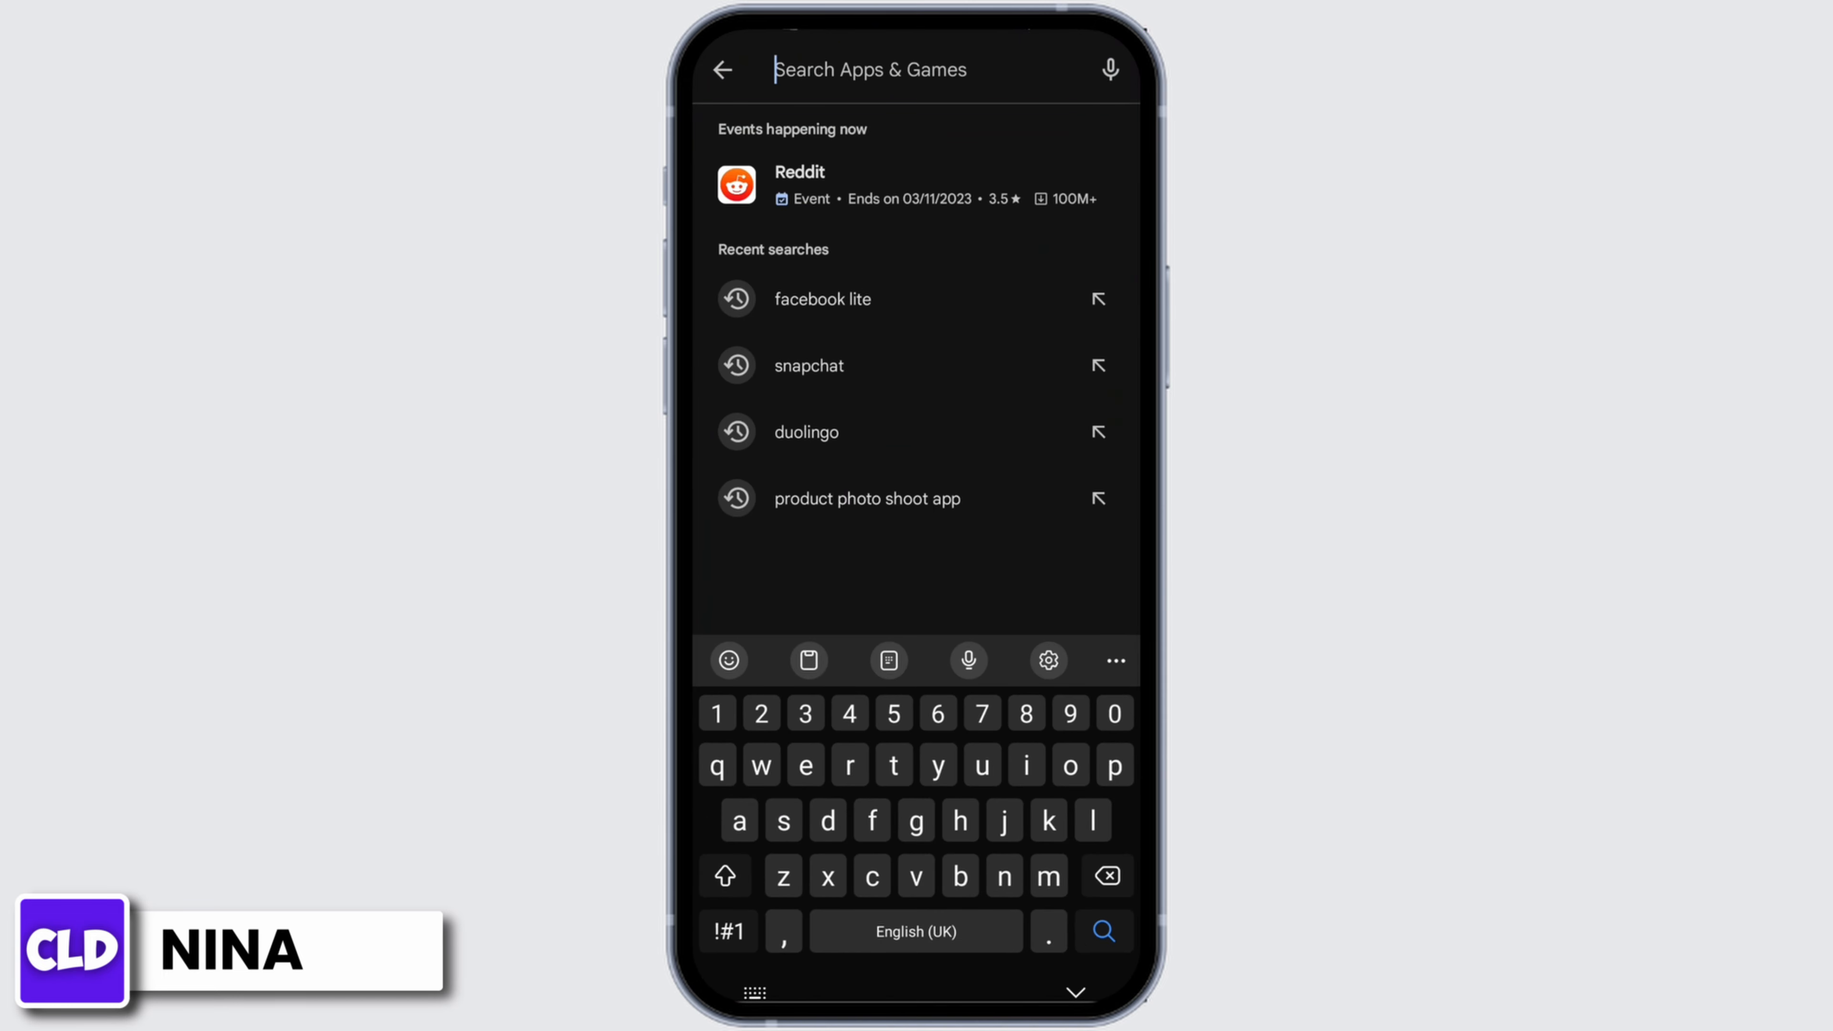
type("wha")
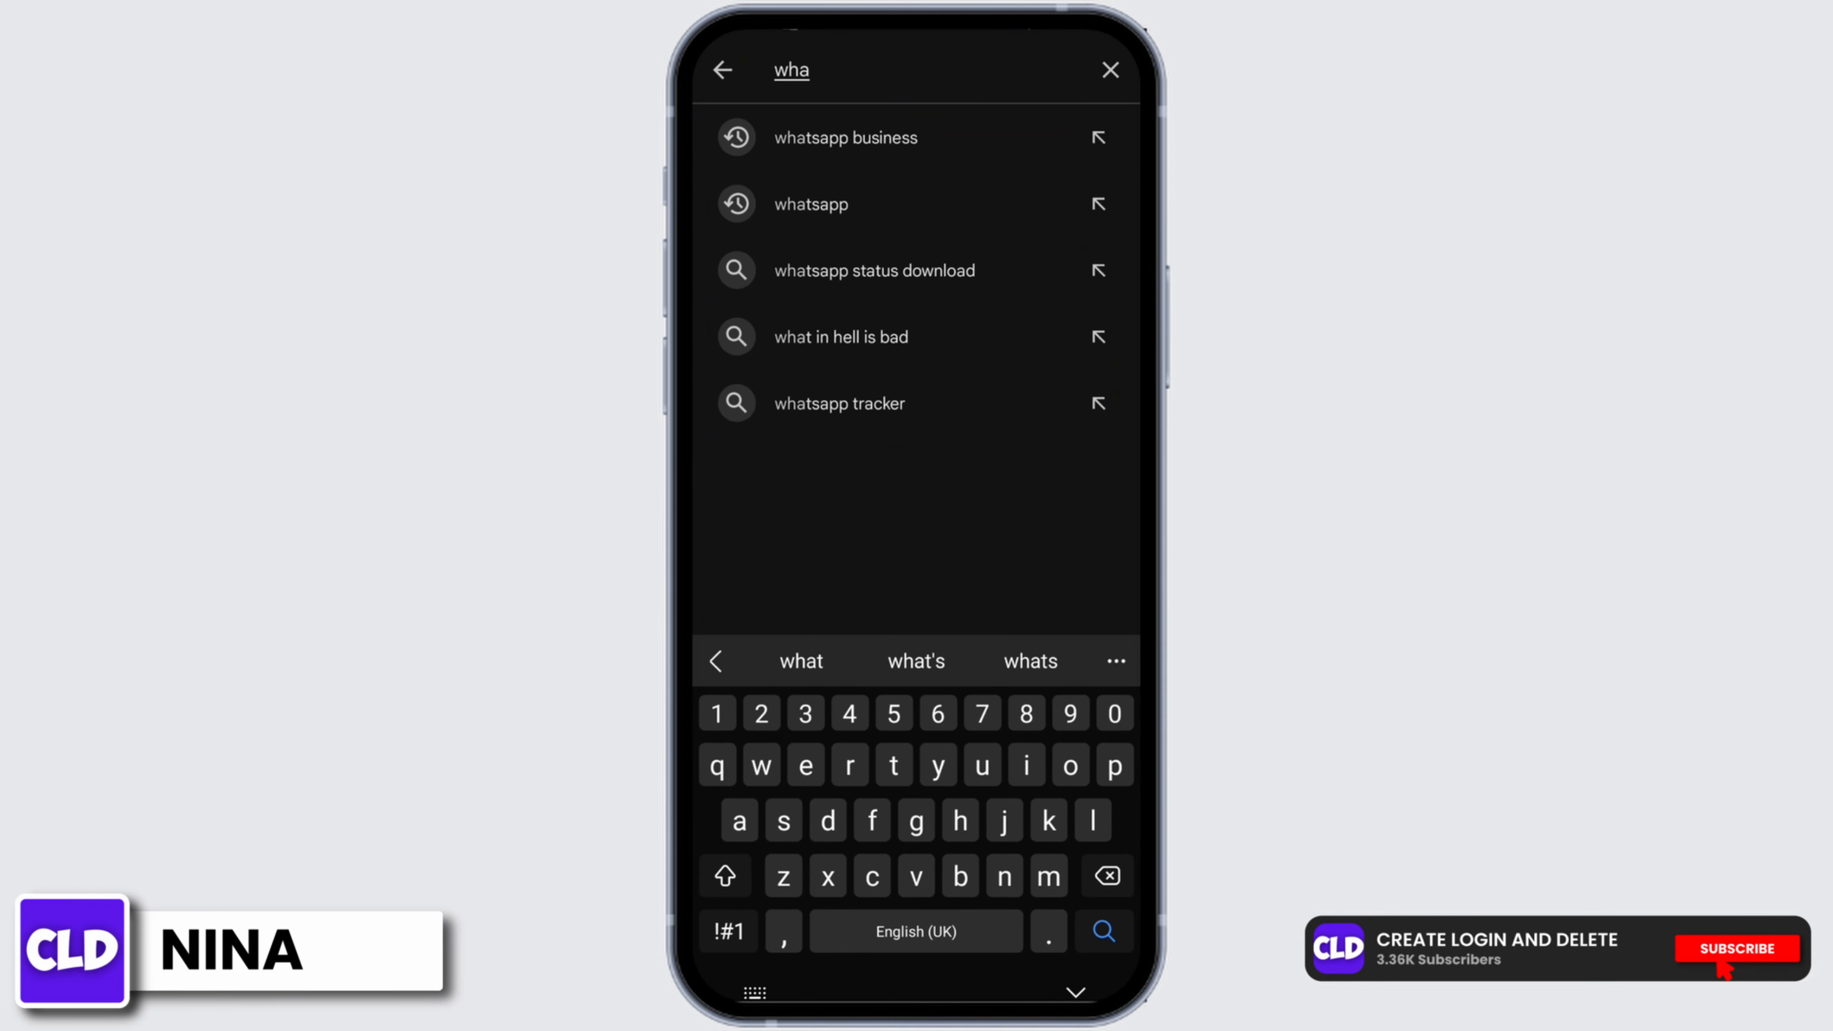
left_click(809, 204)
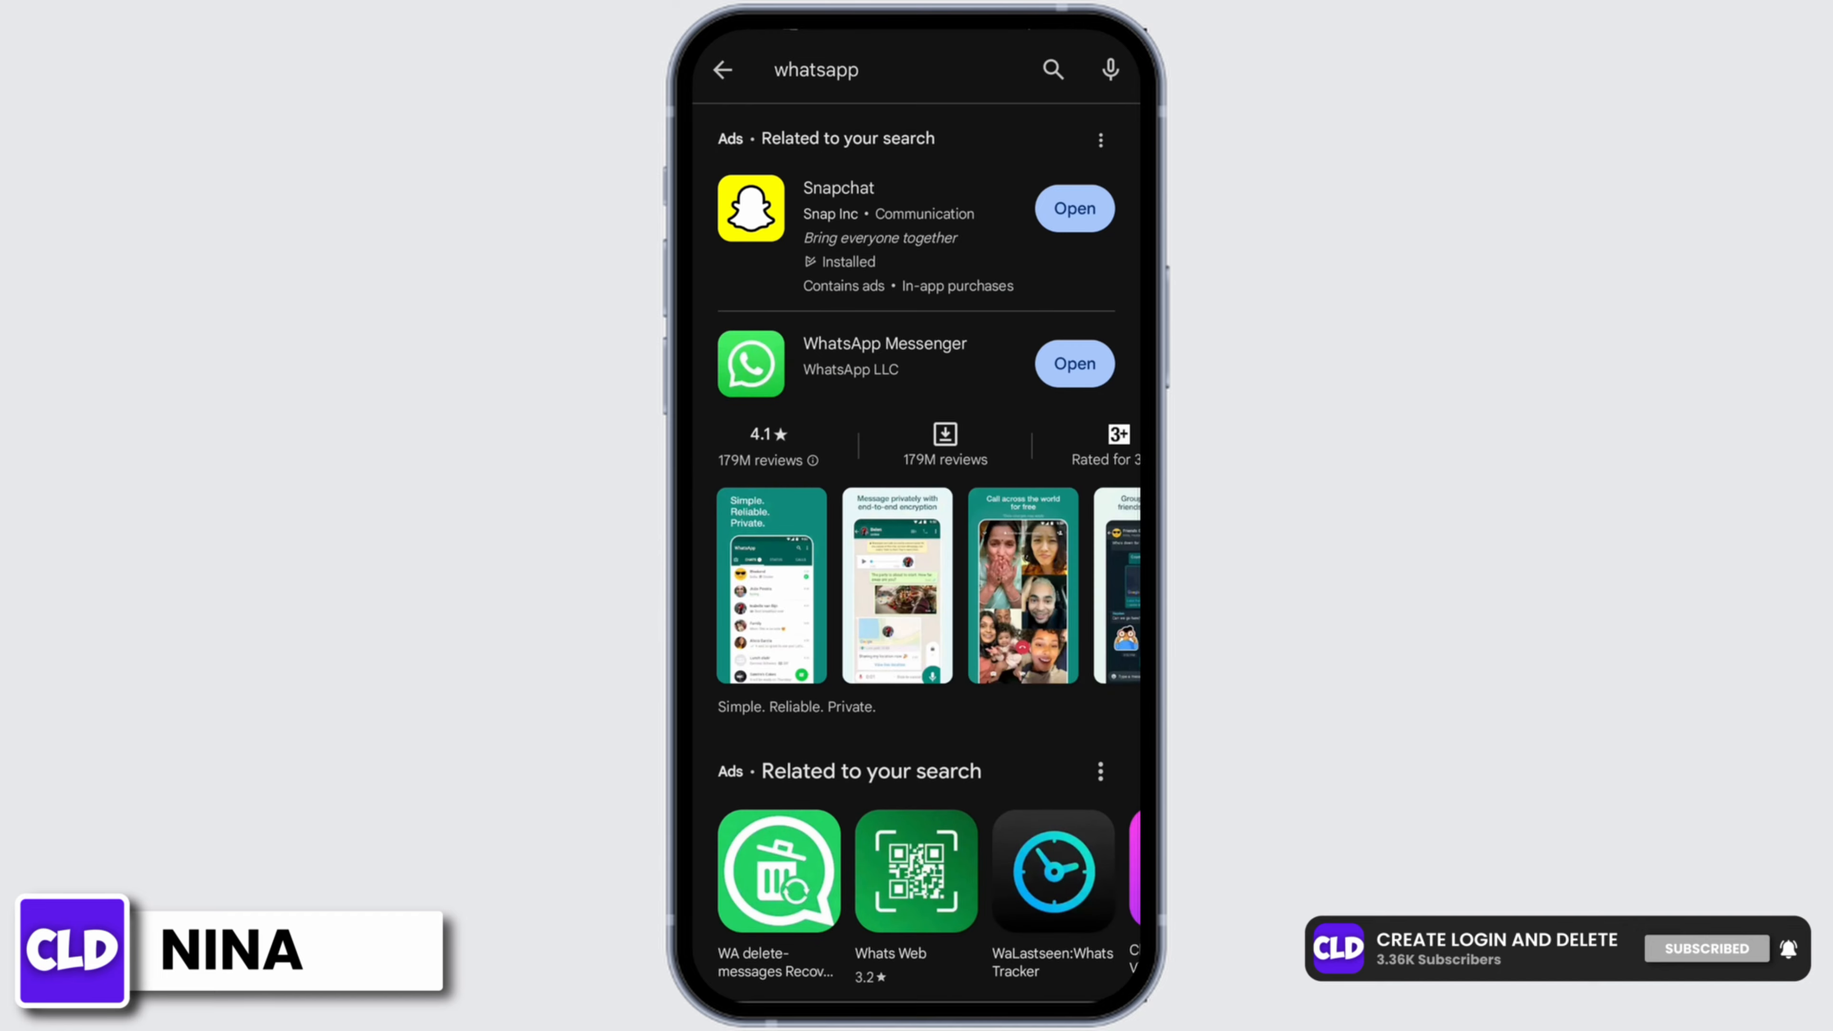